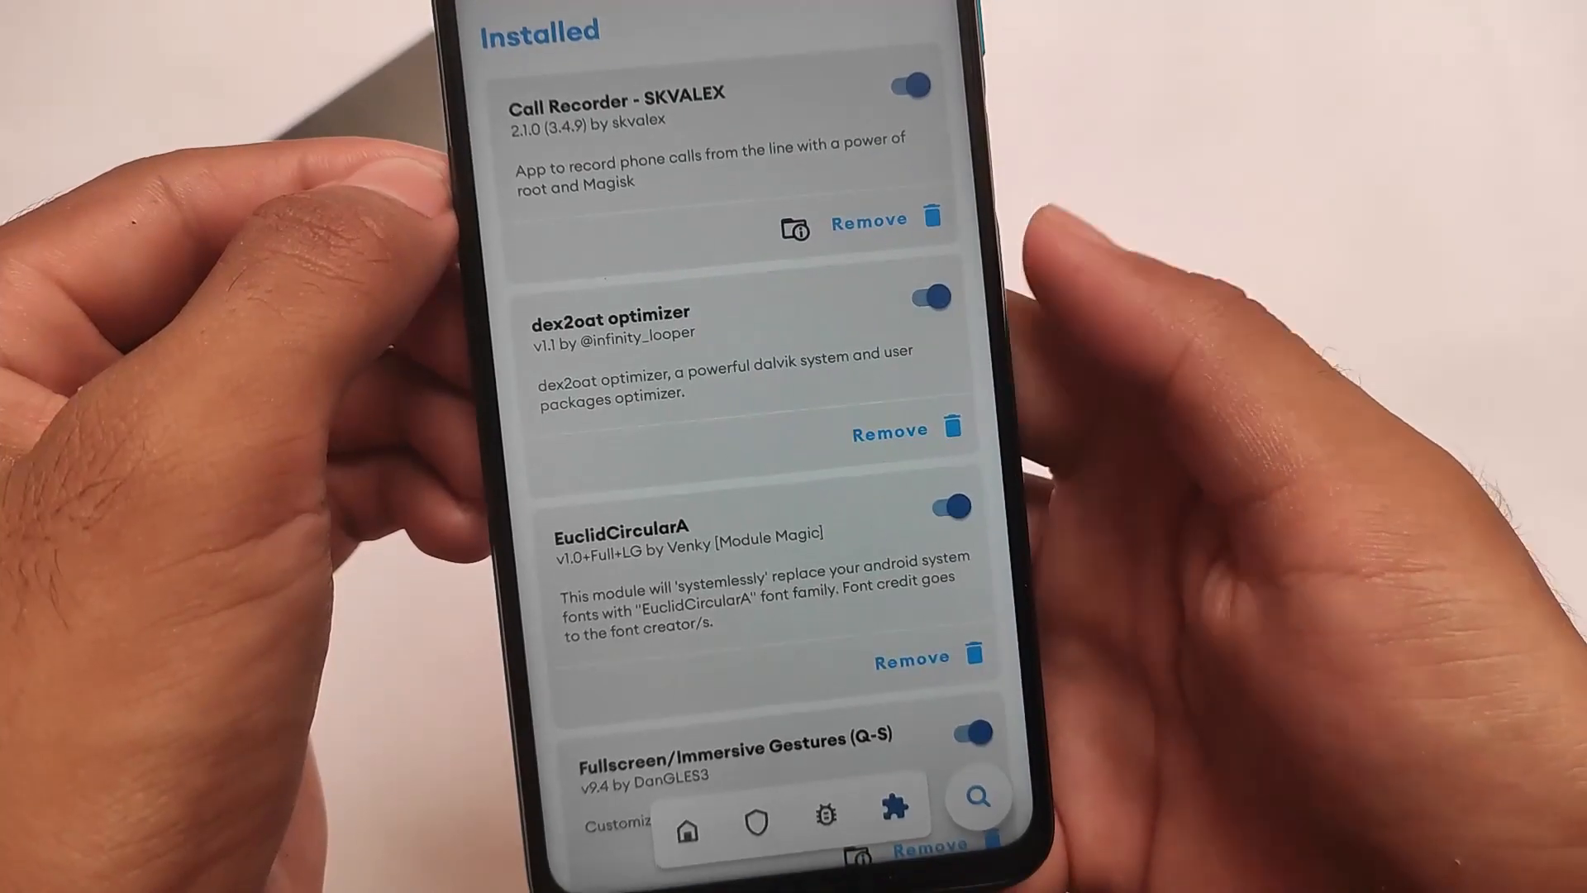
# Scroll the Magisk Modules tab past Terminal Emulator, Call Recorder, ViperFX and Magnetar.
pyautogui.scroll(-3)
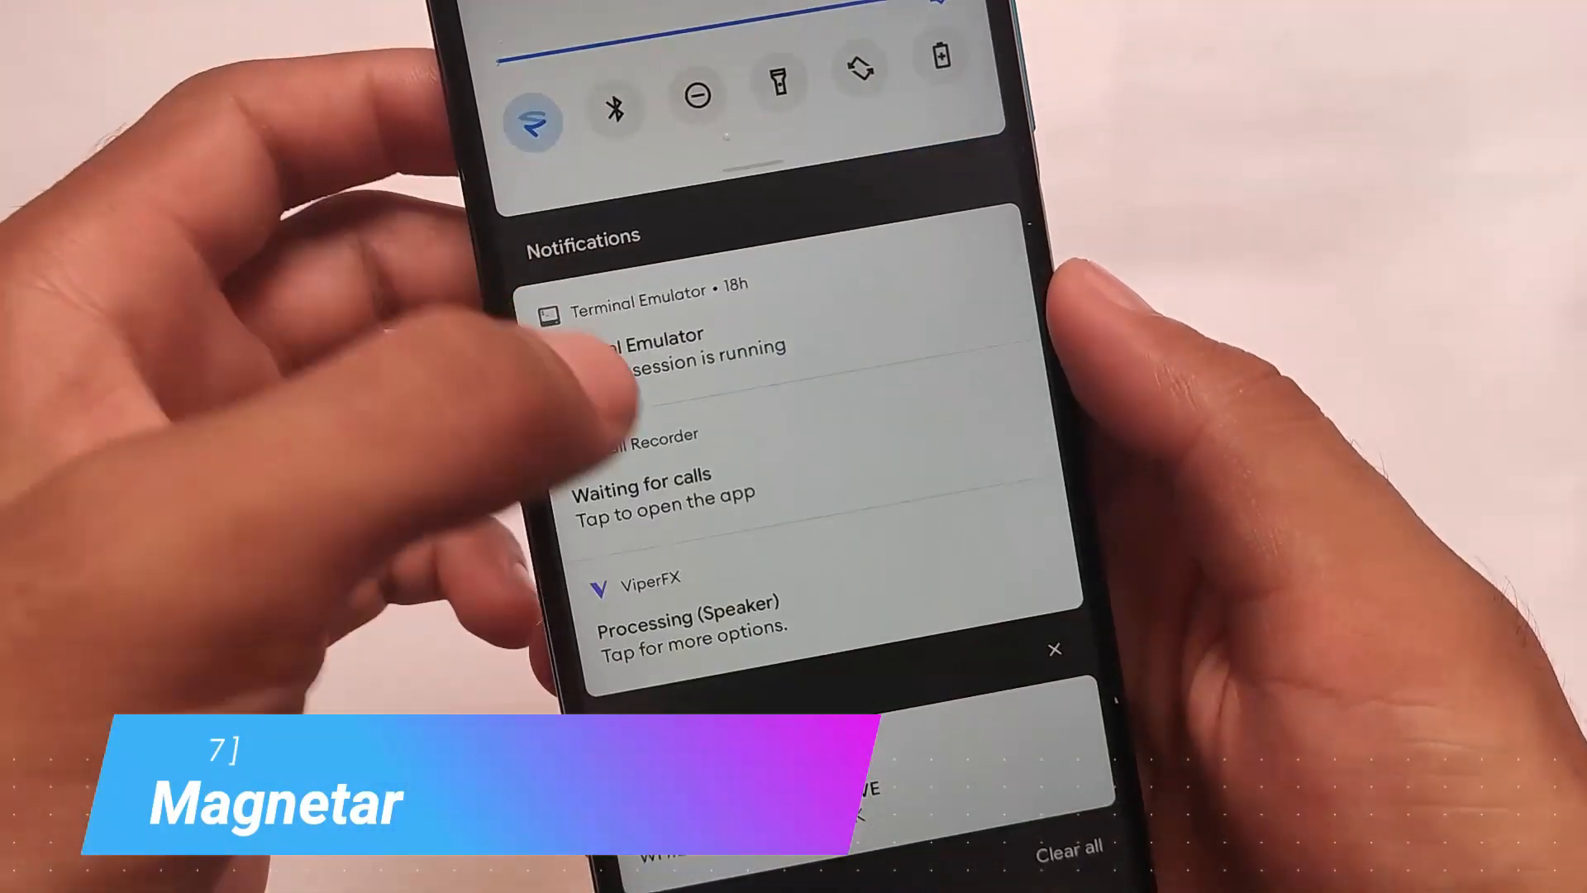
# Close the notification shade to reveal the home screen wallpaper and app dock.
pyautogui.scroll(-3)
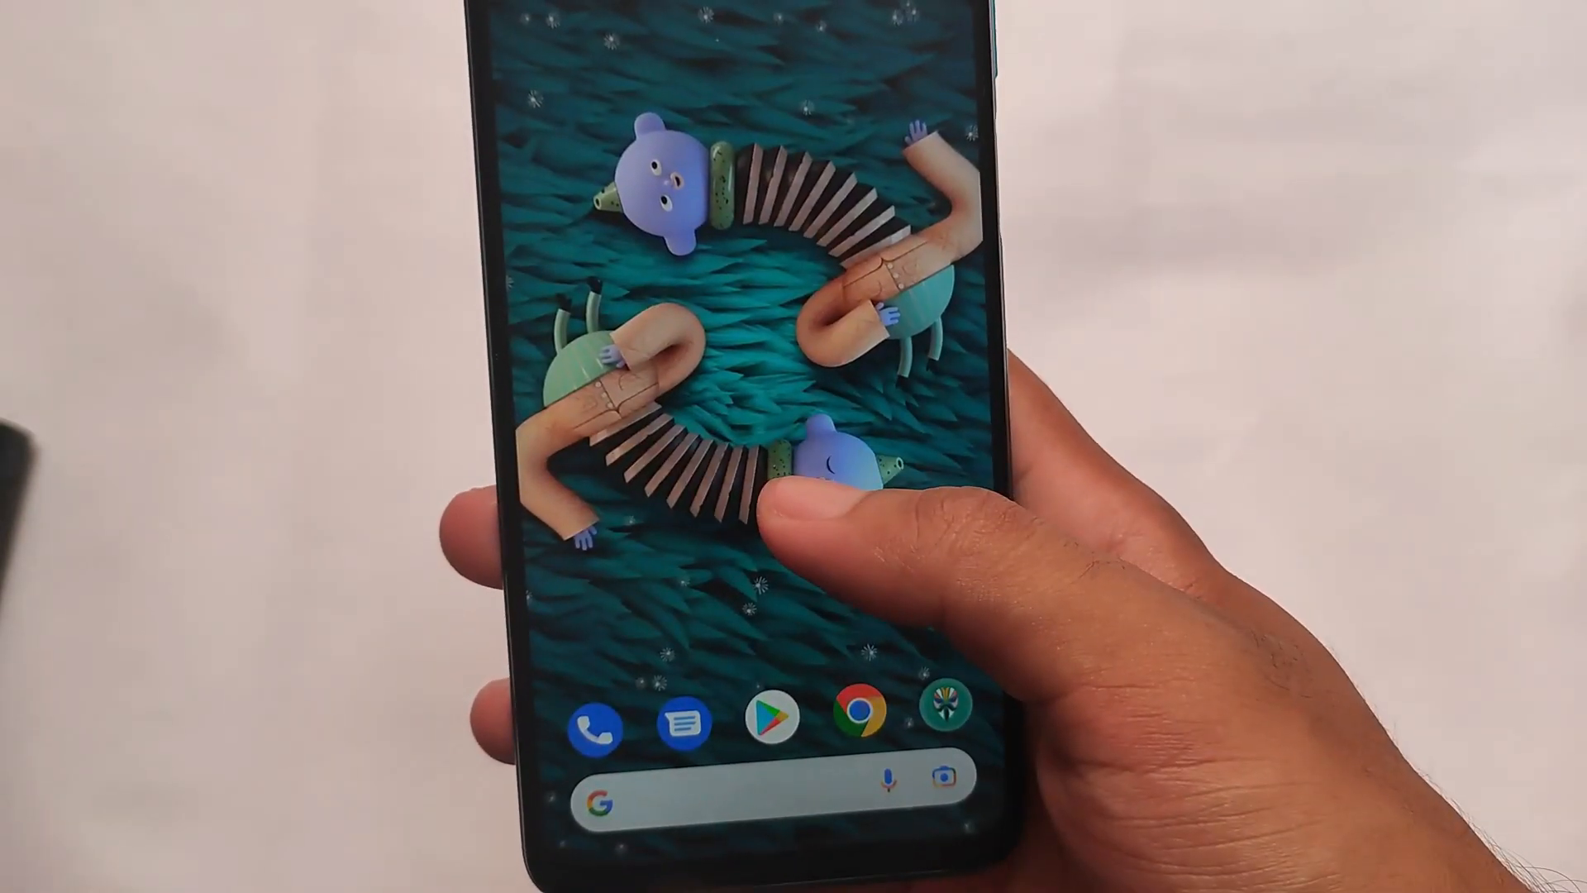
# View Pixelated launcher home settings (desktop, icons, dock, gestures), then open the app drawer.
pyautogui.click(770, 486)
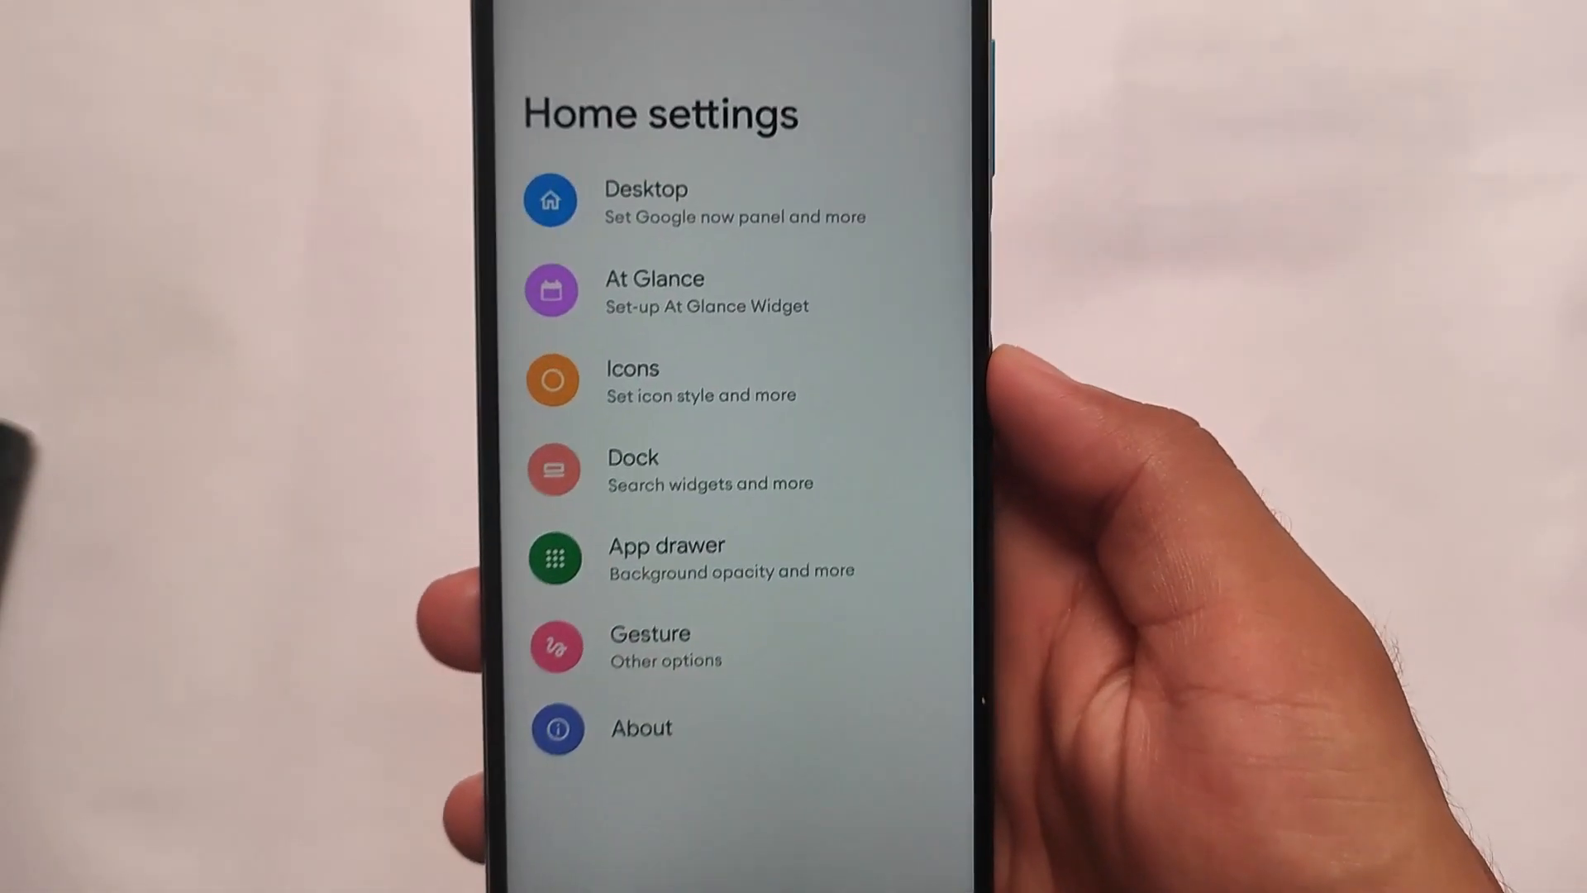
pyautogui.click(641, 727)
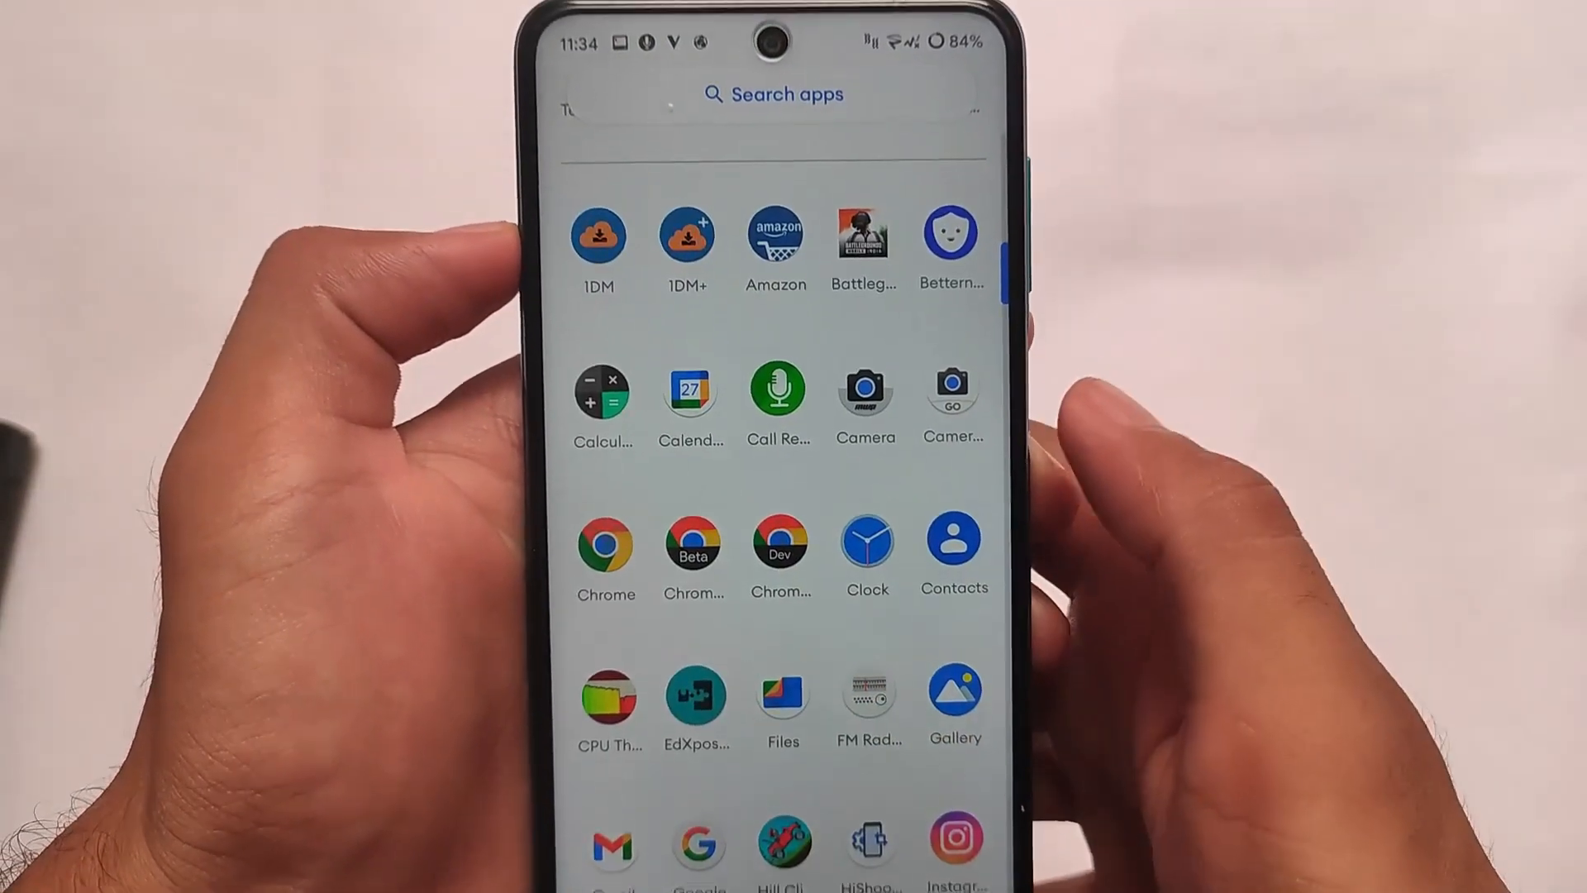
# Launch Settings from the app drawer, landing on Multiple users, which is switched off.
pyautogui.click(695, 698)
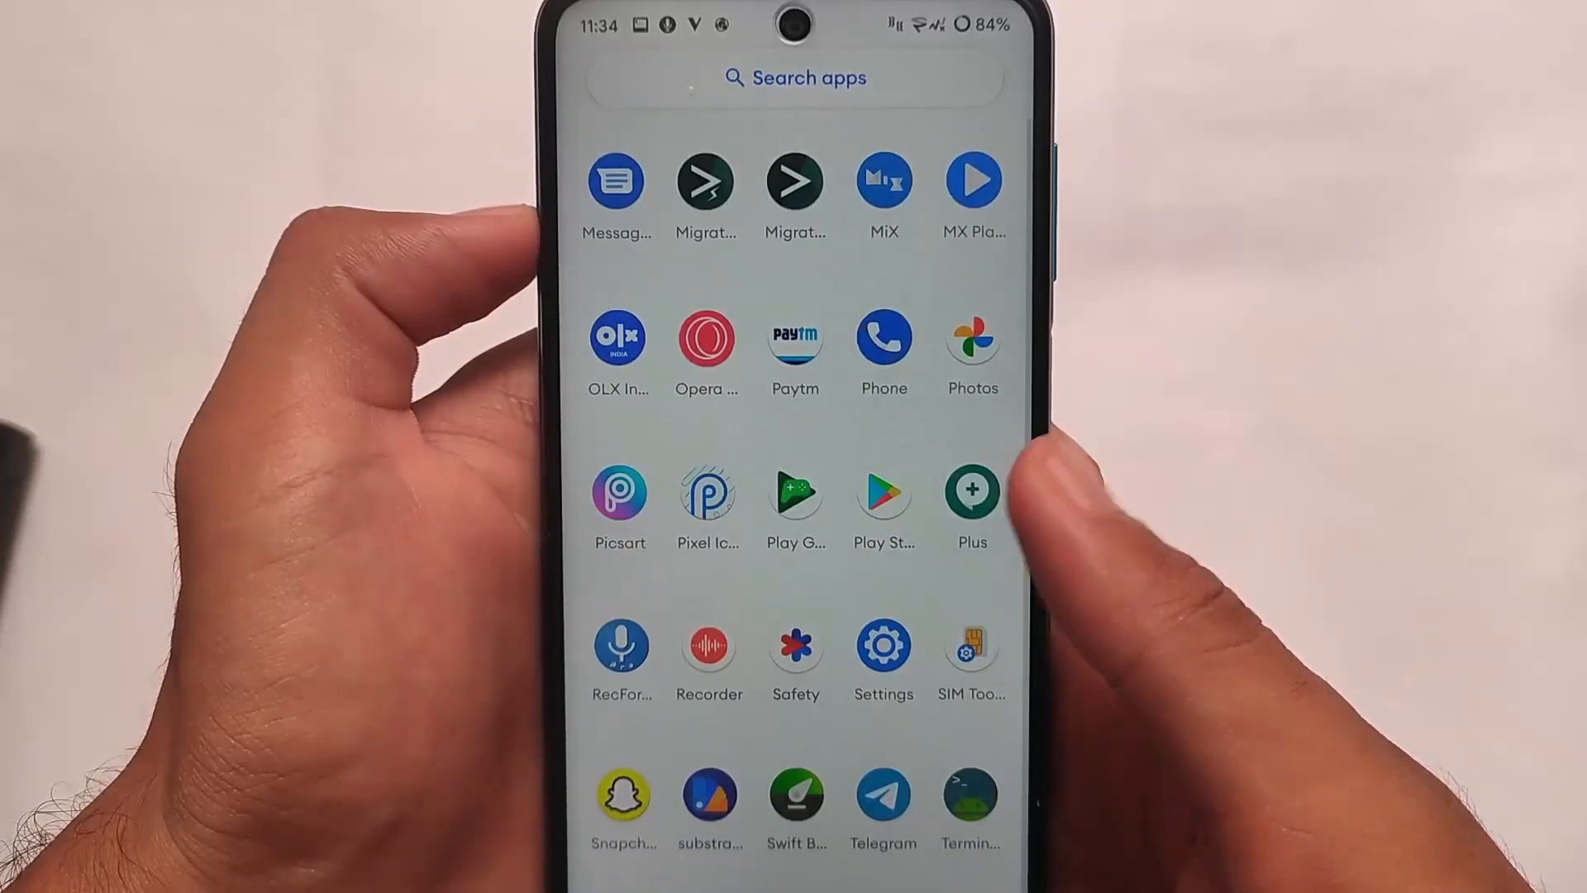
pyautogui.click(882, 646)
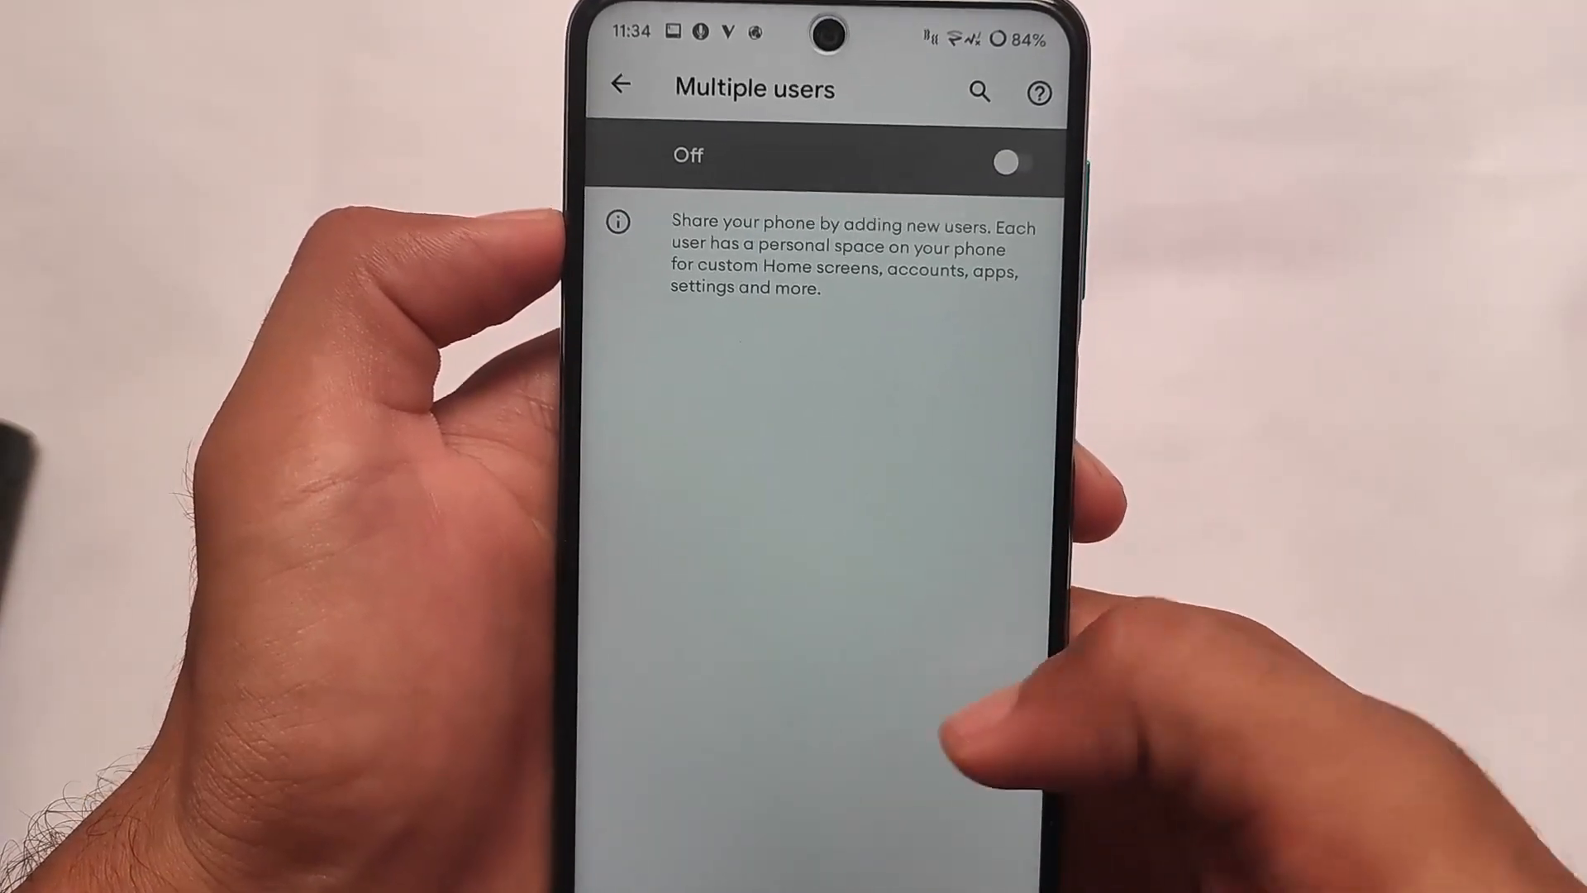
# Scroll Developer options' Bluetooth audio settings, then return to Magisk modules with ViperFX enabled.
pyautogui.click(627, 82)
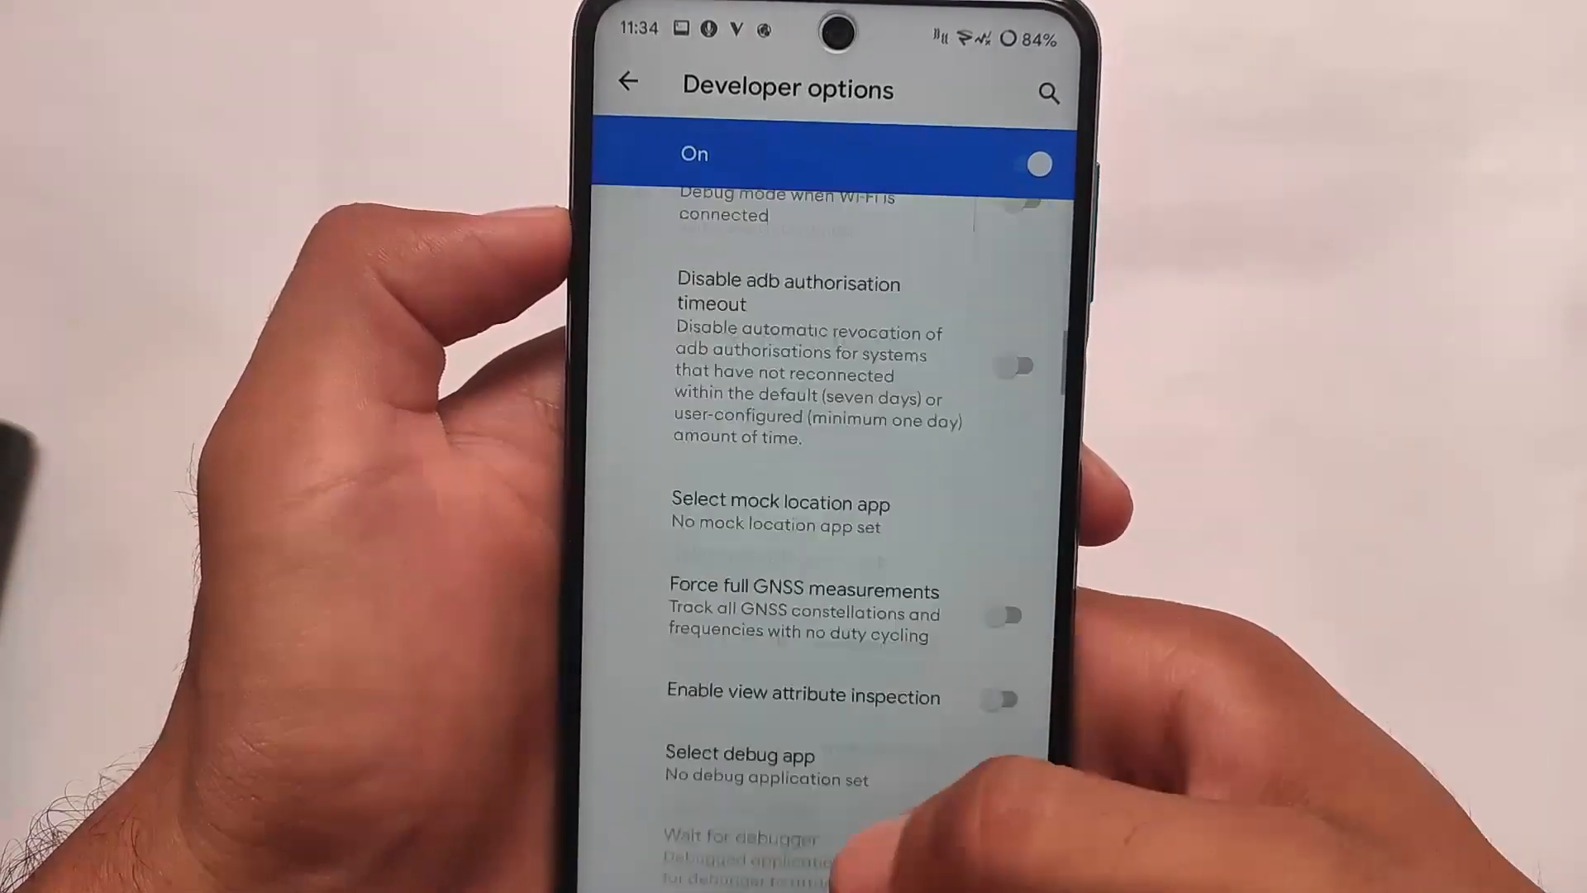
pyautogui.scroll(-3)
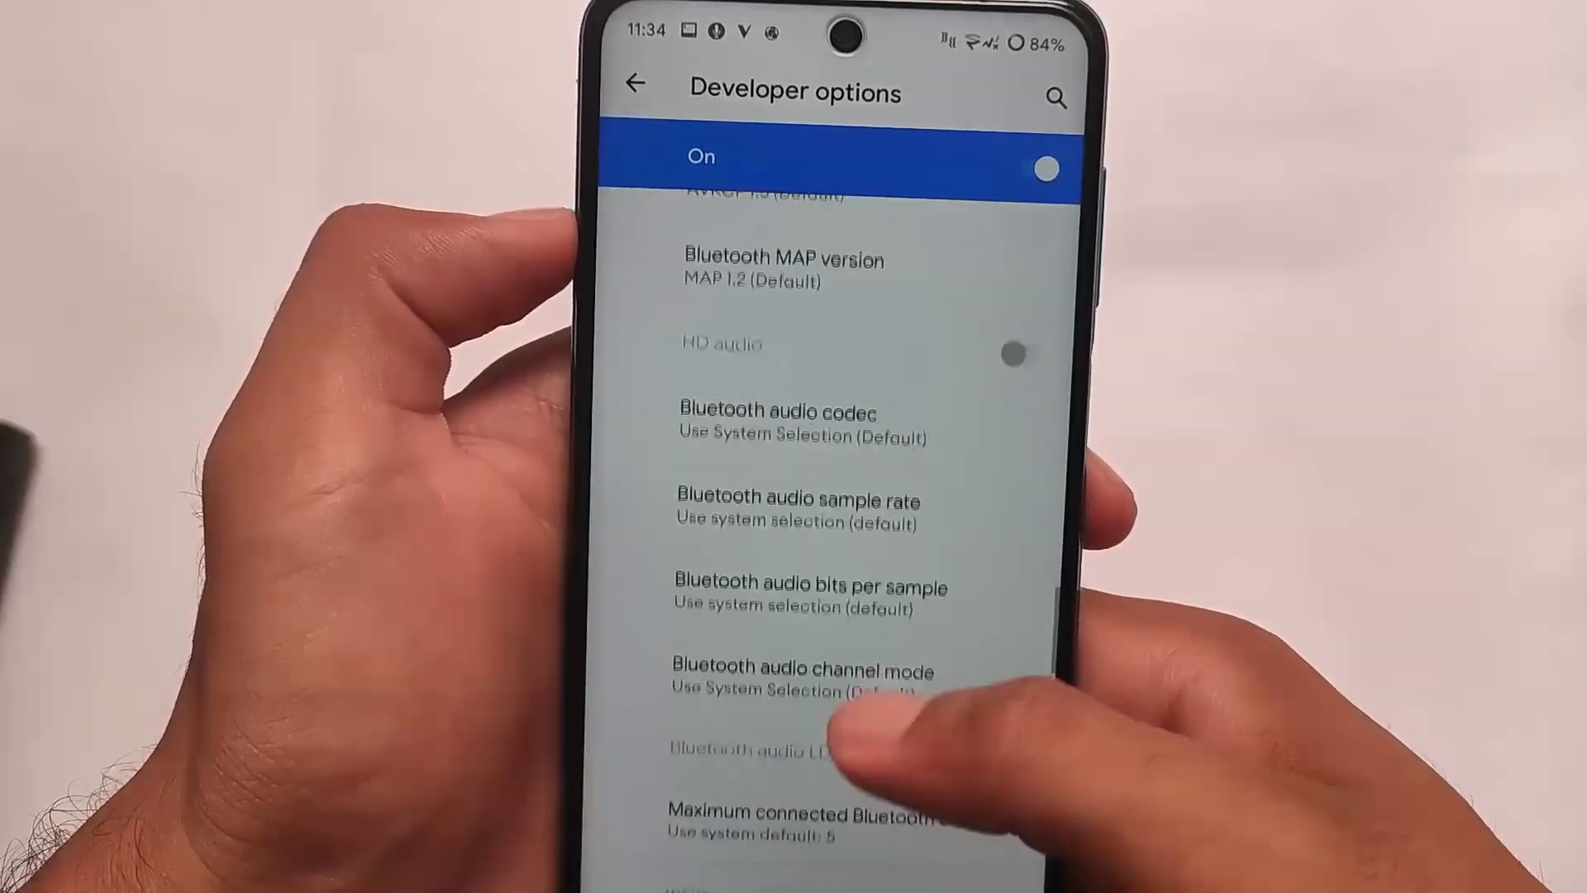
pyautogui.scroll(-3)
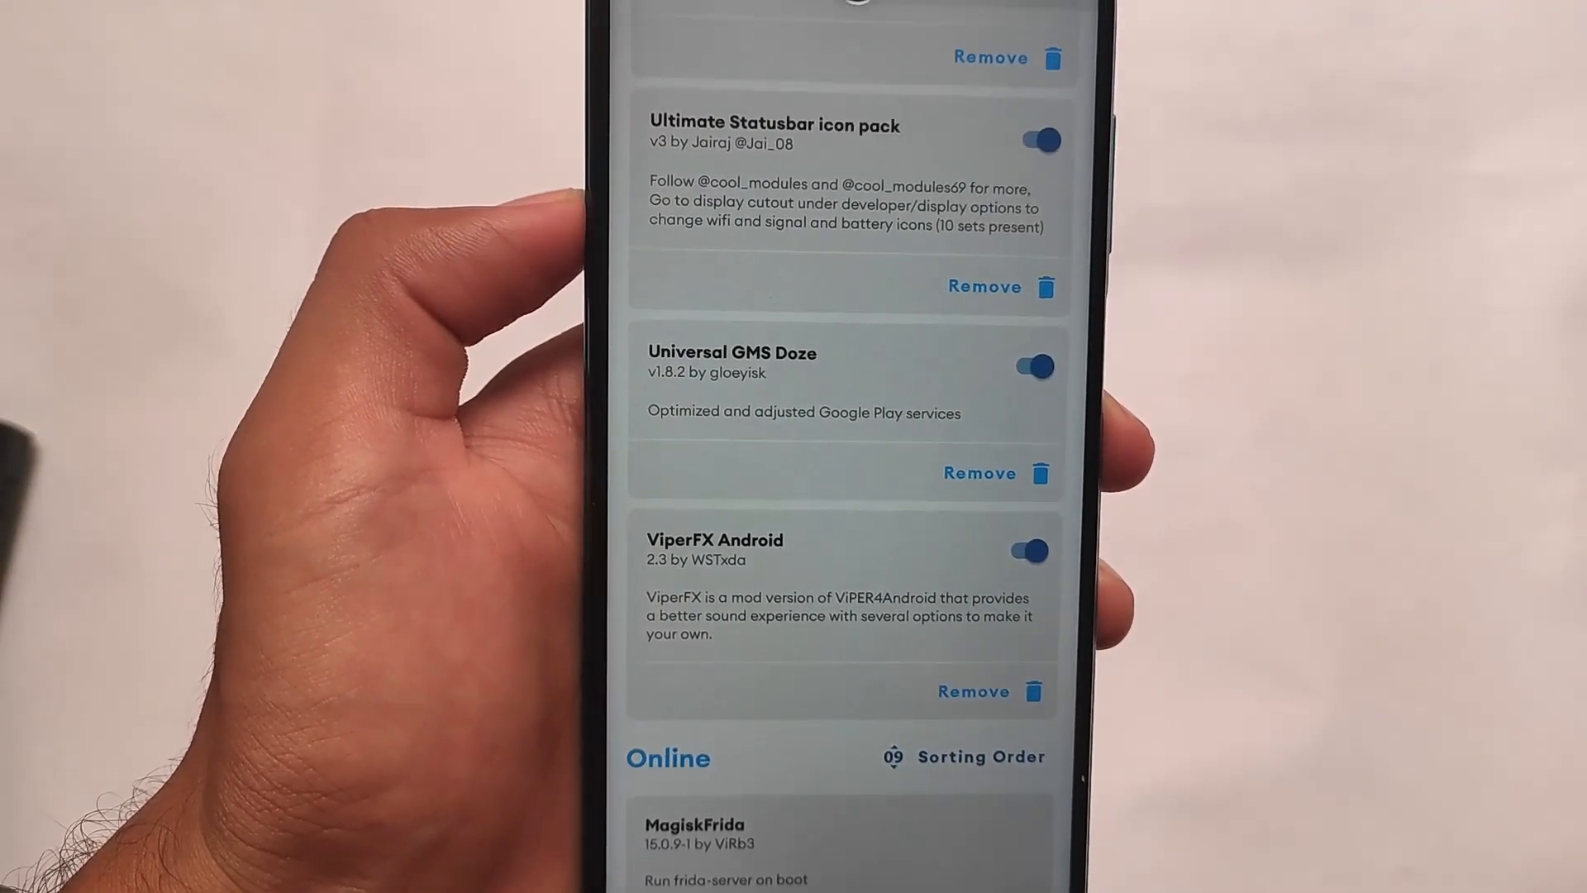
pyautogui.scroll(-3)
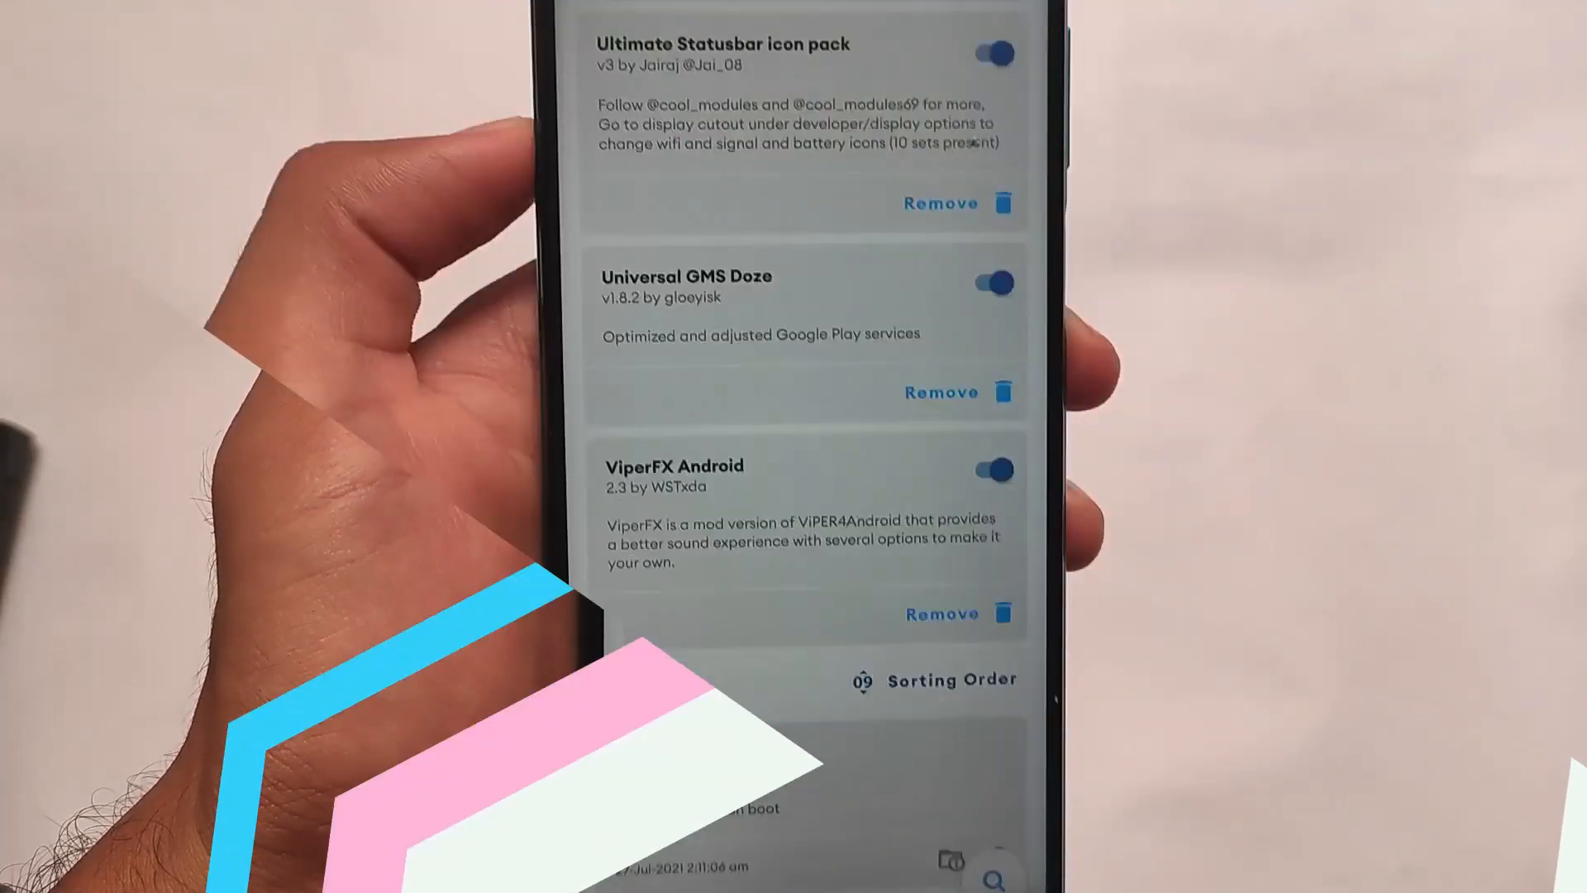